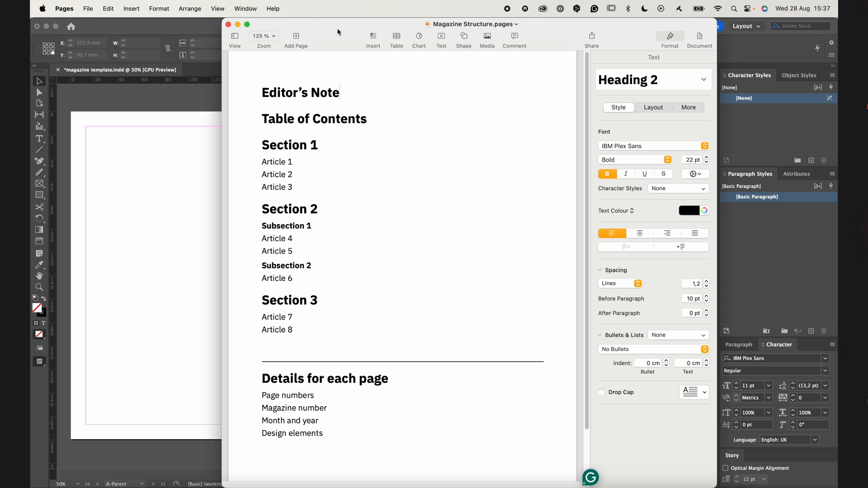
pyautogui.moveTo(326, 272)
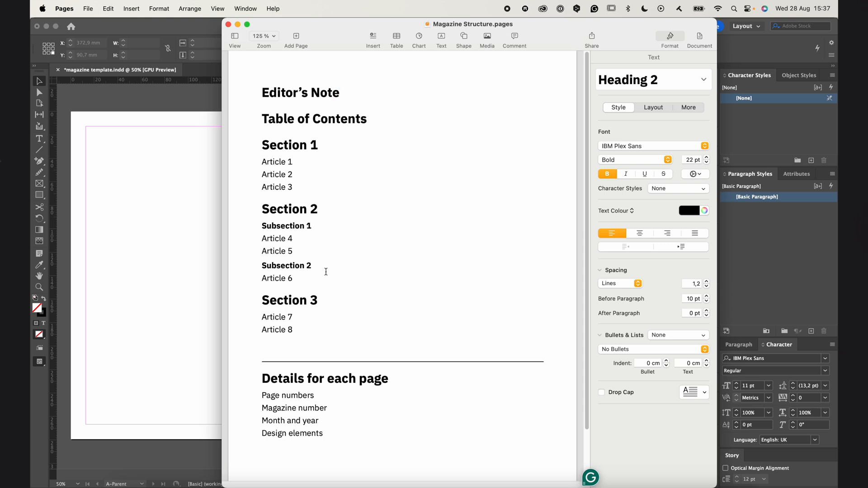
# Apply the [None] parent to document spread 2–3 in the Pages panel.
pyautogui.click(338, 93)
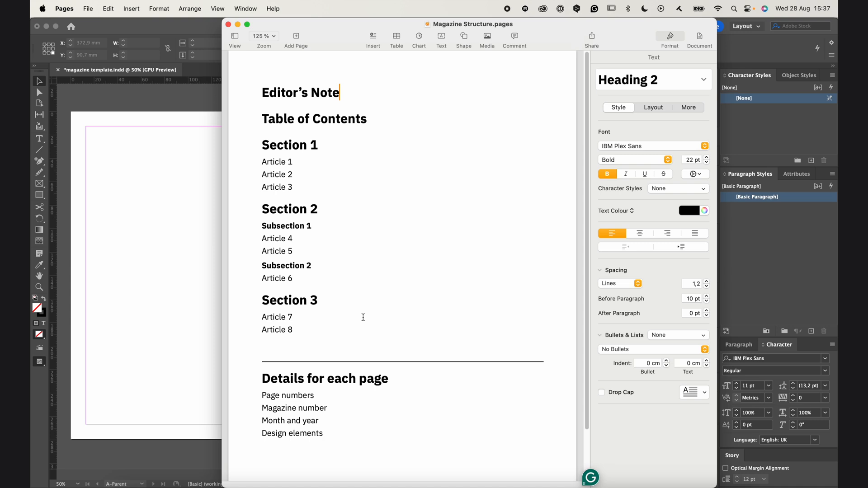
pyautogui.moveTo(363, 308)
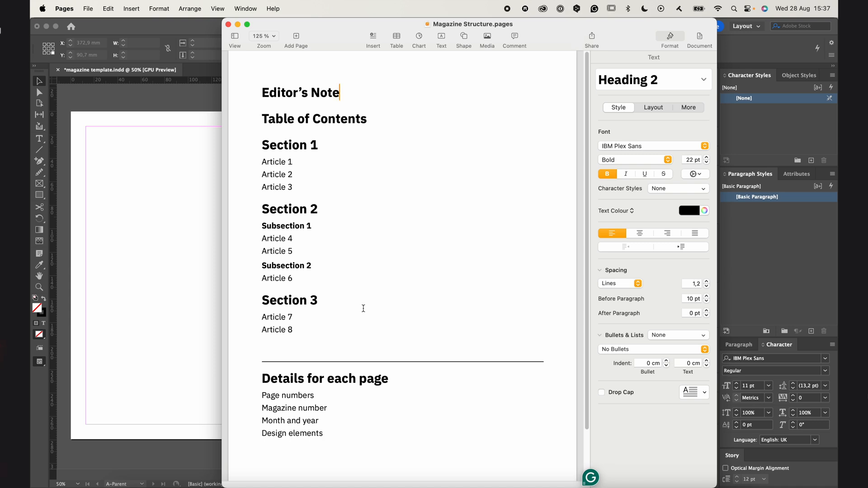
pyautogui.moveTo(257, 382)
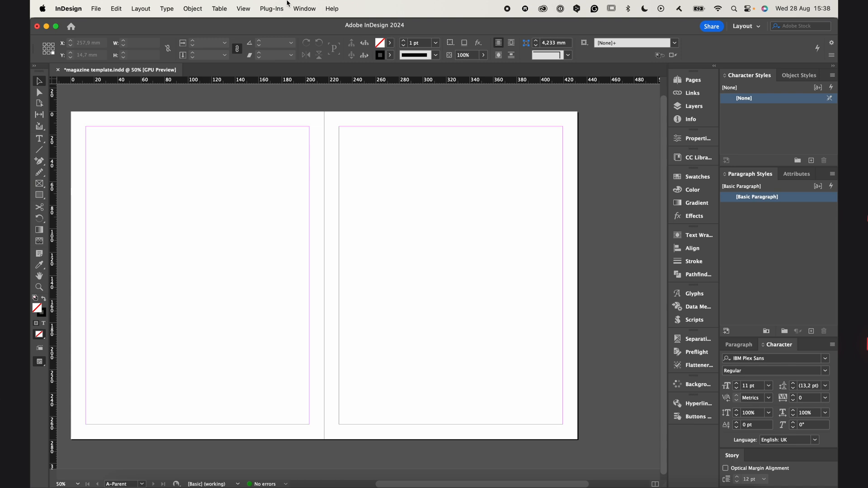
pyautogui.moveTo(368, 220)
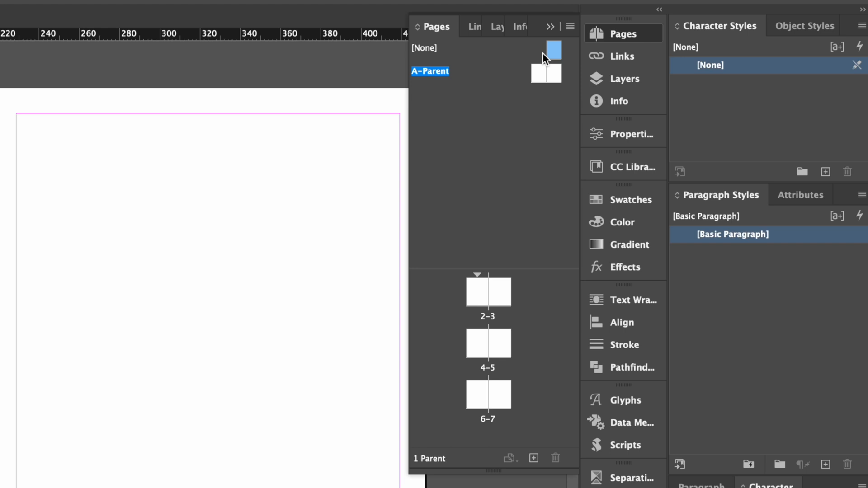
pyautogui.moveTo(481, 77)
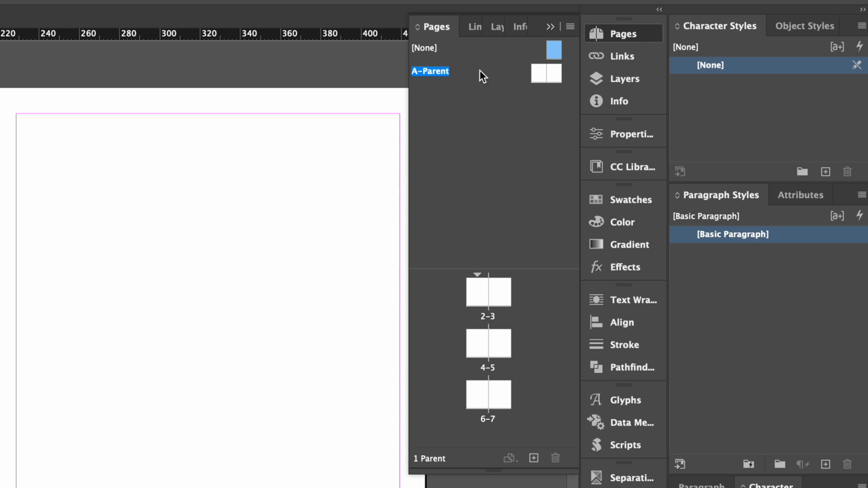
pyautogui.moveTo(470, 85)
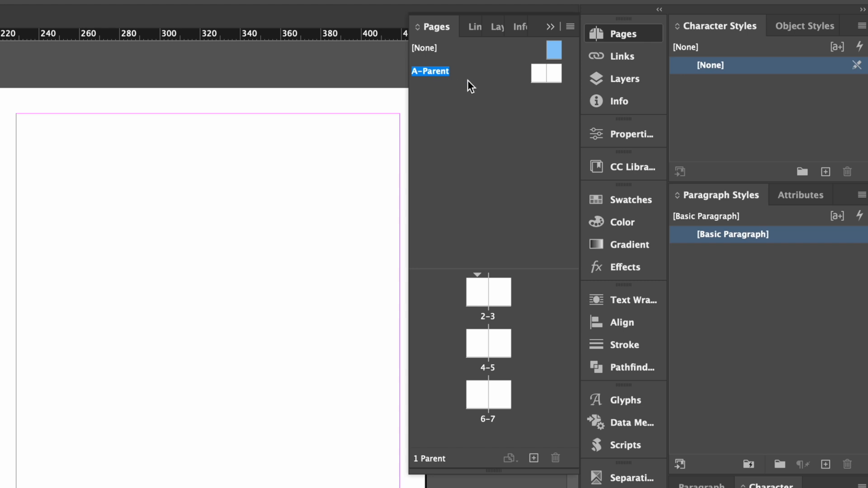
pyautogui.moveTo(459, 79)
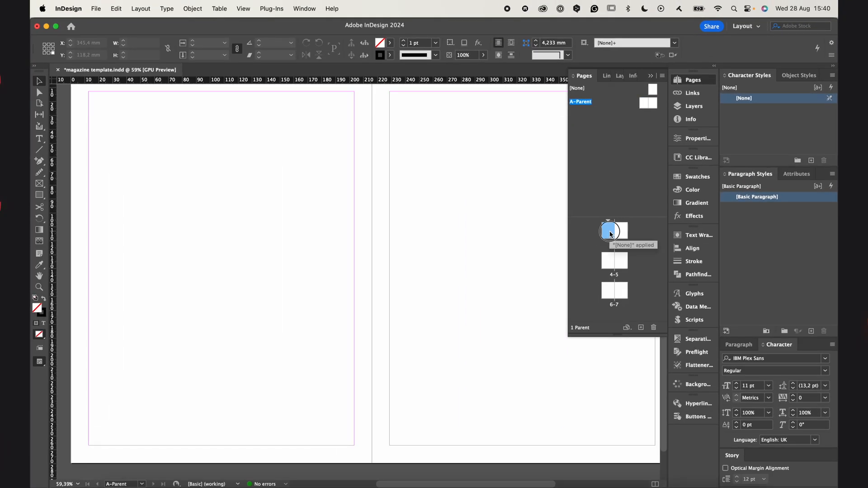
pyautogui.click(608, 231)
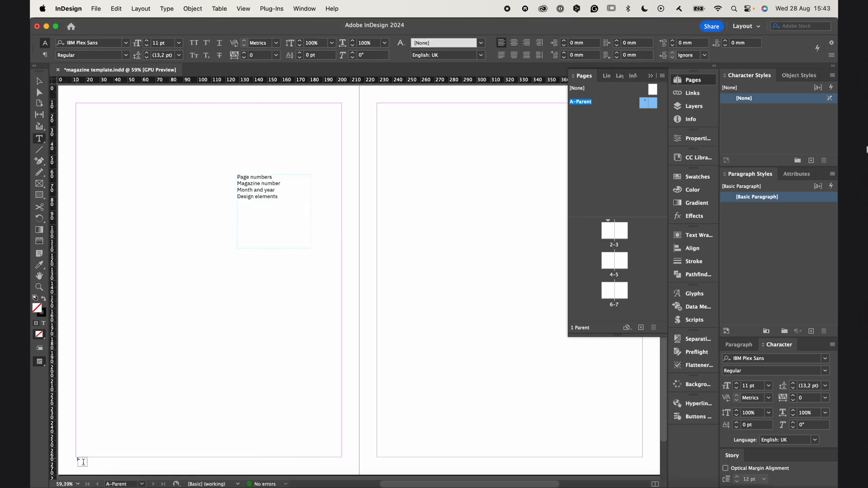
# Insert Current Page Number markers and type the 'Magazine No 9' and 'September' footers on A-Parent.
pyautogui.rightClick(81, 462)
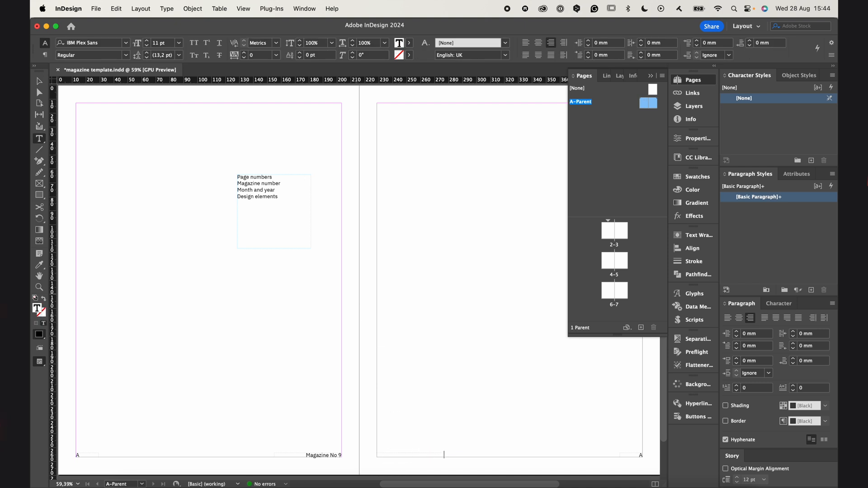
pyautogui.write('September')
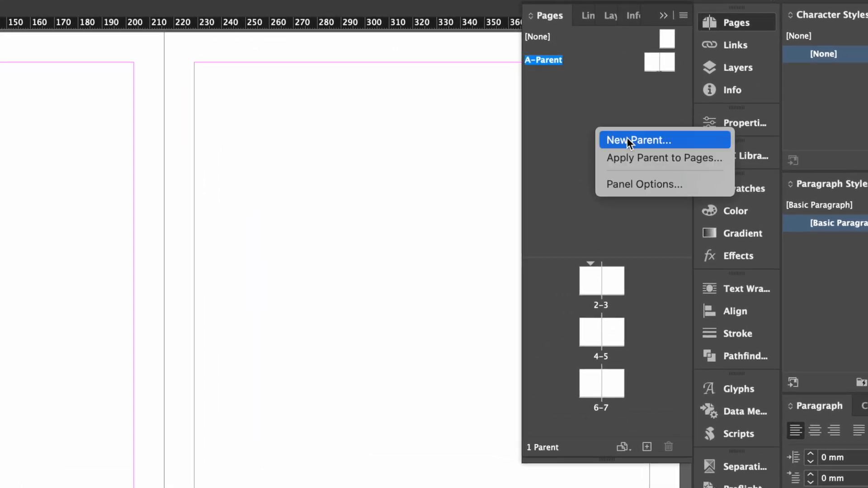
# Start a New Parent with prefix B, named Editor's Note, based on A-Parent.
pyautogui.click(681, 16)
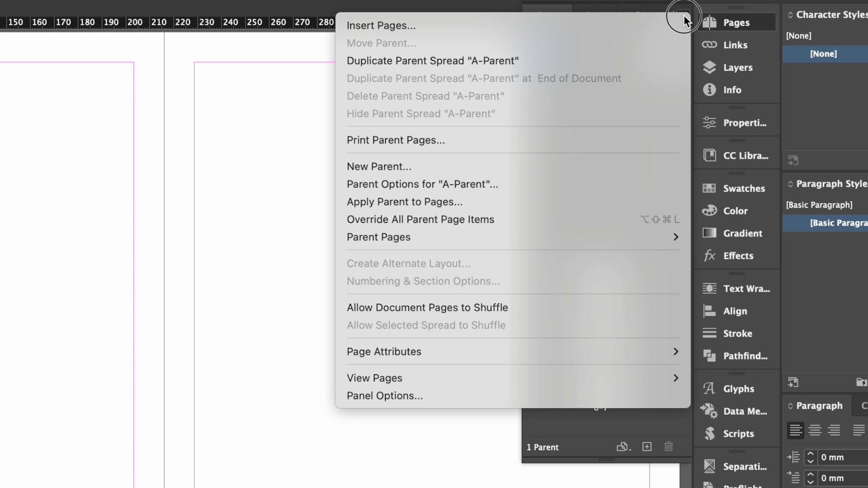
pyautogui.moveTo(386, 170)
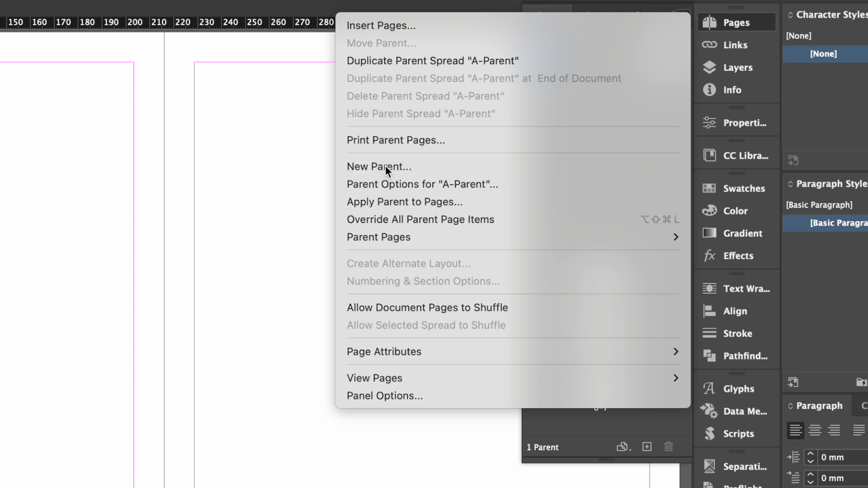
pyautogui.click(379, 166)
pyautogui.write('Editor’s Note')
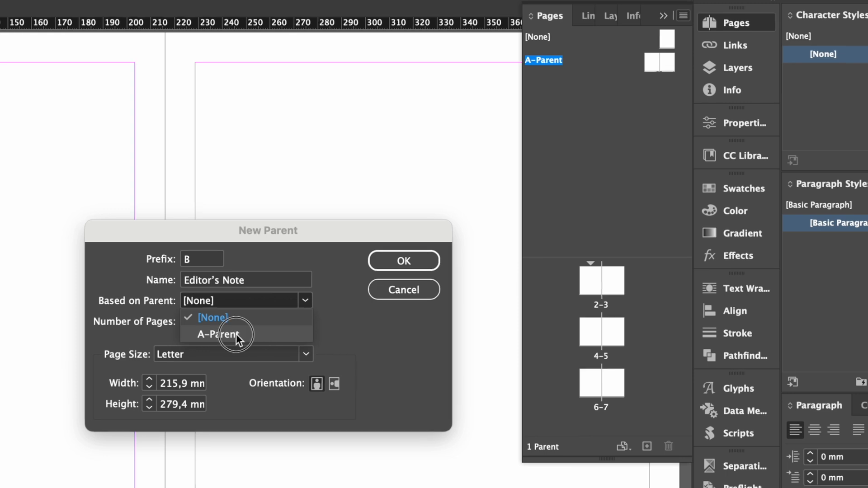
pyautogui.click(404, 260)
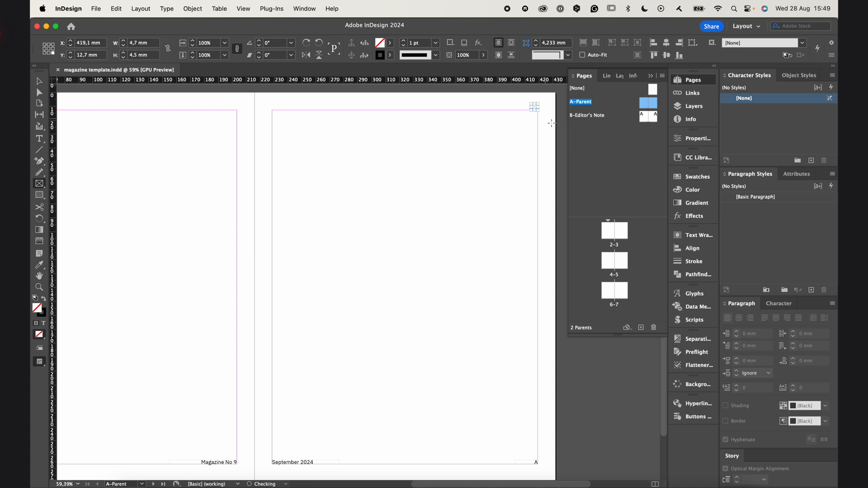
# Confirm the B-Editor's Note parent and finish the 'September 2024' footer.
pyautogui.click(390, 42)
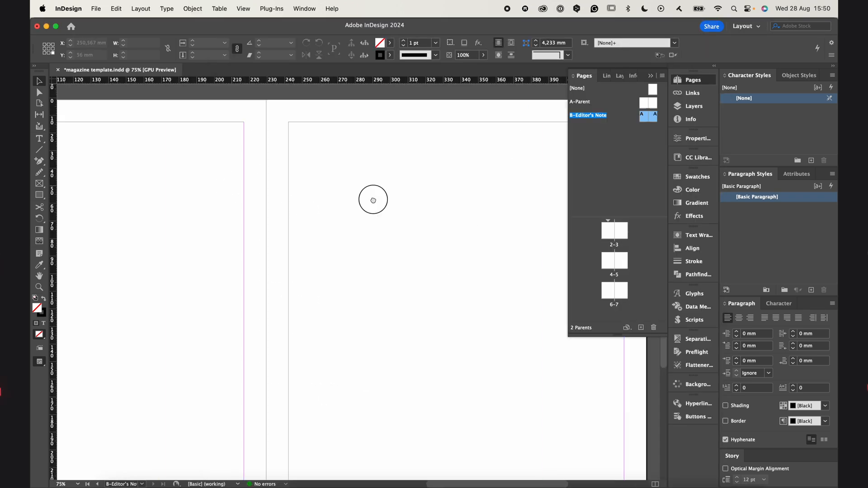
# Name the new parent C 'Table of Contents', based on A-Parent, after adding the EDITOR'S NOTE heading.
pyautogui.rightClick(587, 114)
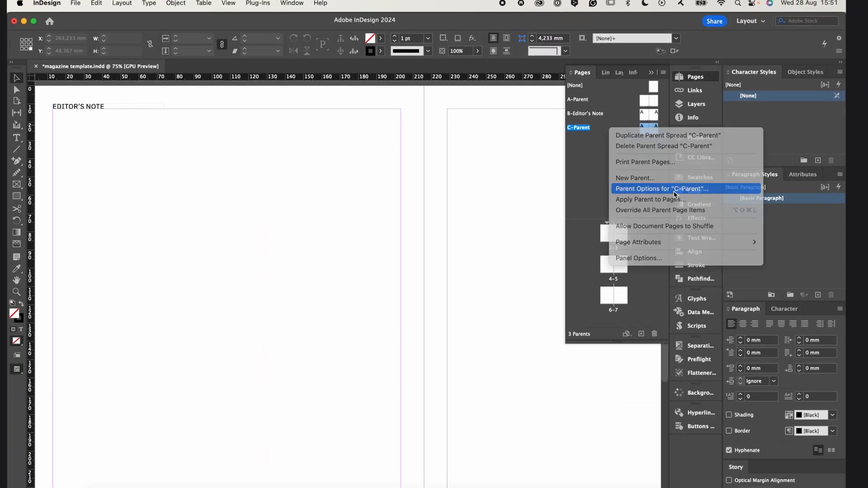
pyautogui.click(667, 189)
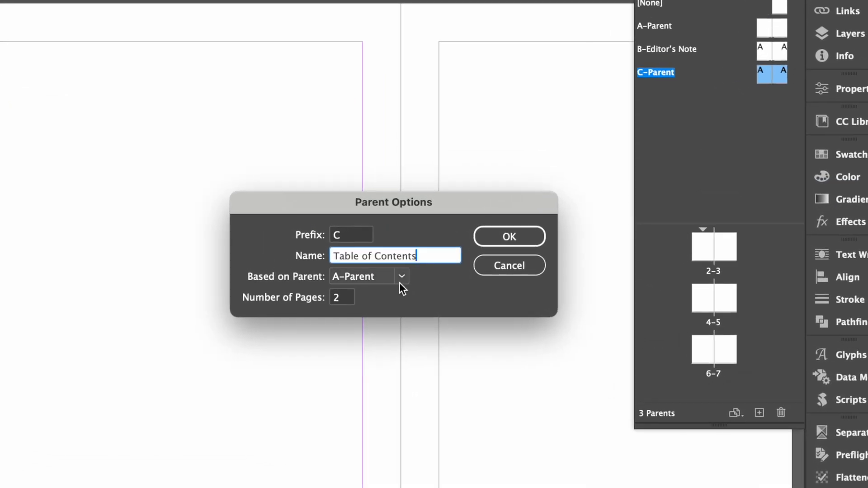
pyautogui.click(402, 276)
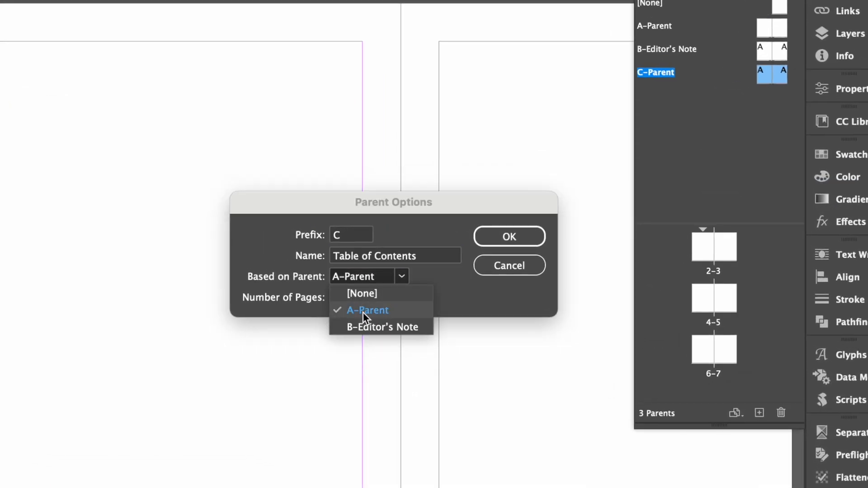
pyautogui.click(367, 310)
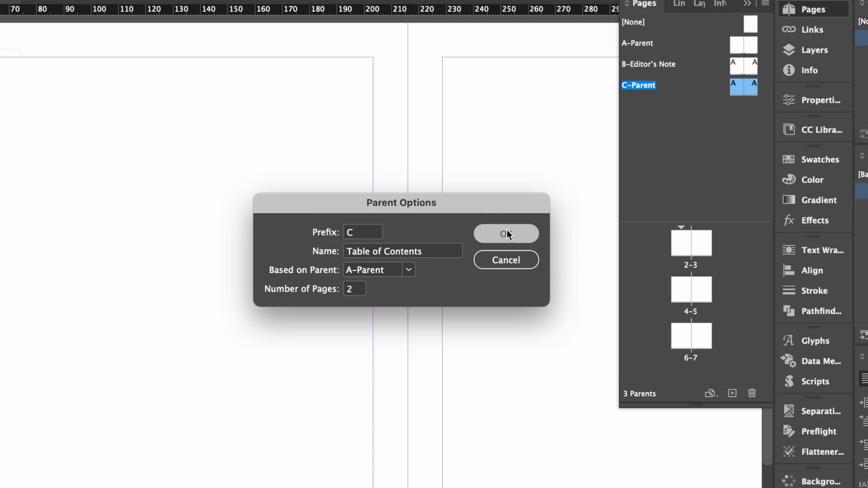
pyautogui.click(506, 233)
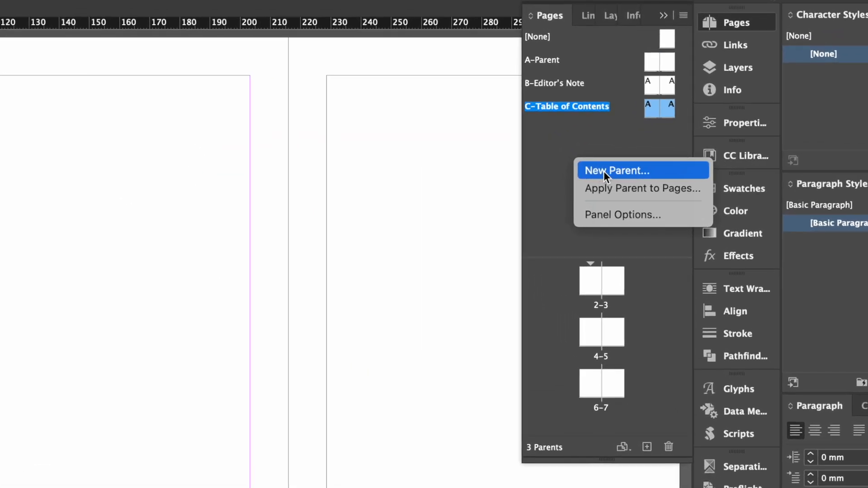
# Create parent D-Section 1 based on A-Parent and begin its SECTION 1 heading.
pyautogui.click(616, 171)
pyautogui.write('Section 1')
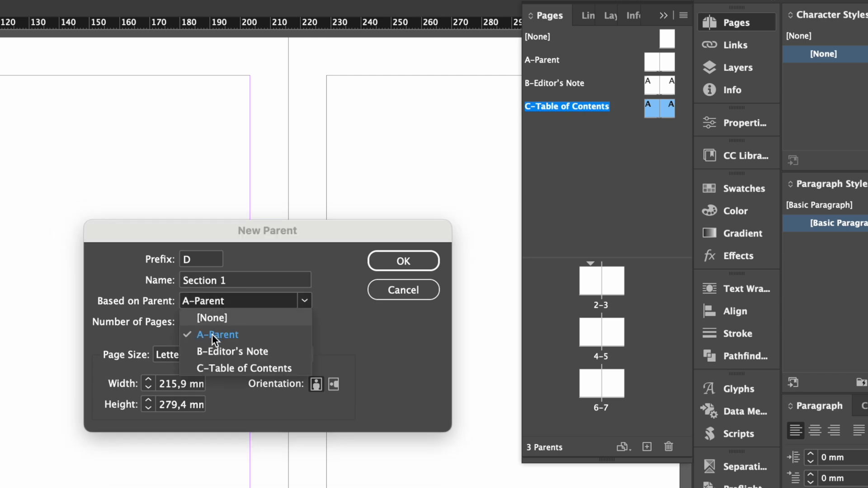
pyautogui.click(403, 261)
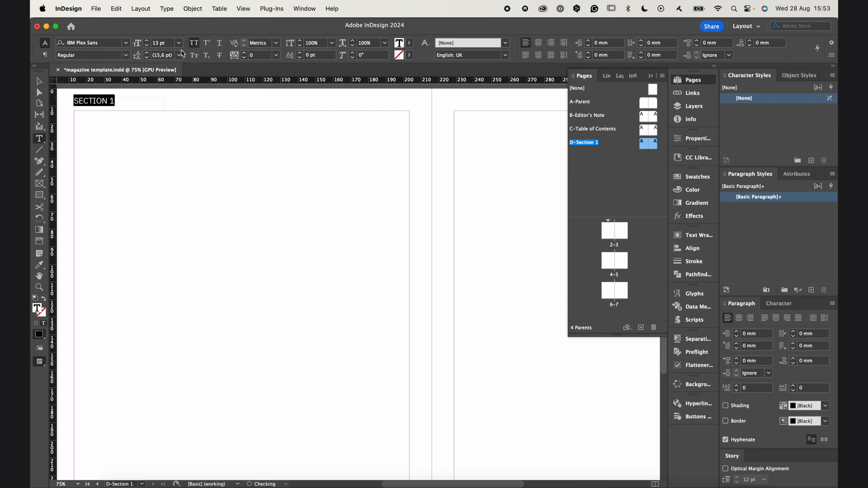
pyautogui.click(95, 100)
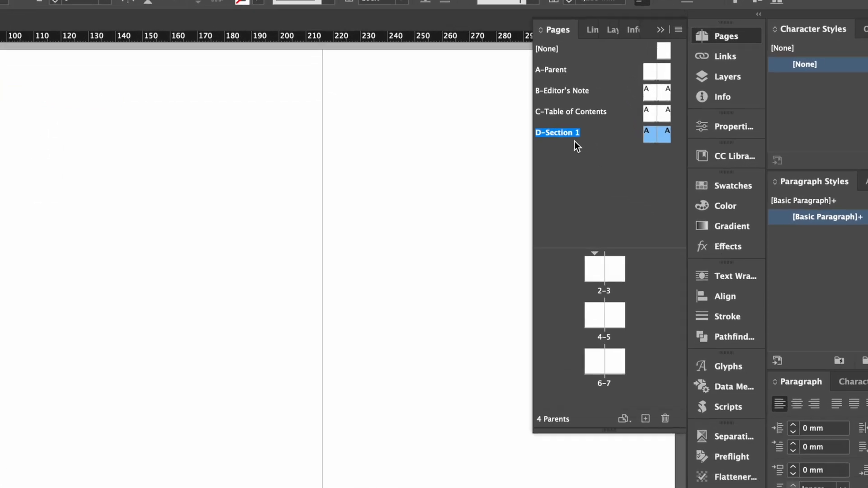
# Rename the new parent E to 'Section 2' in Parent Options.
pyautogui.rightClick(558, 132)
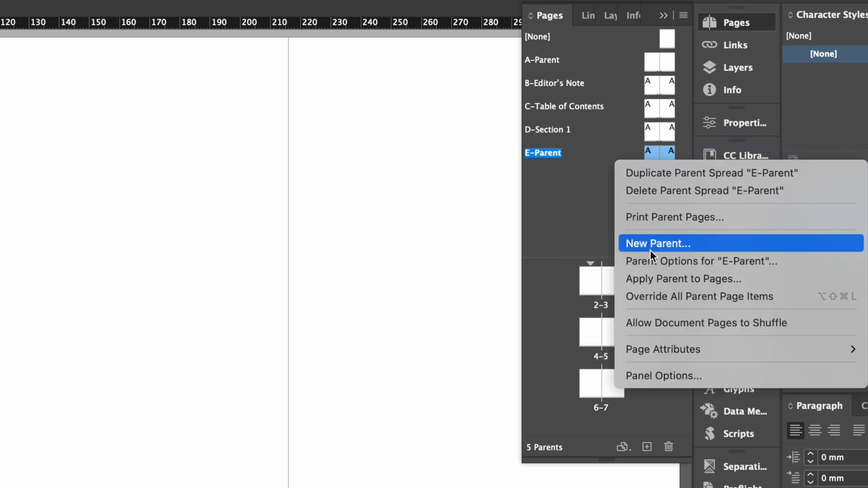
pyautogui.click(658, 244)
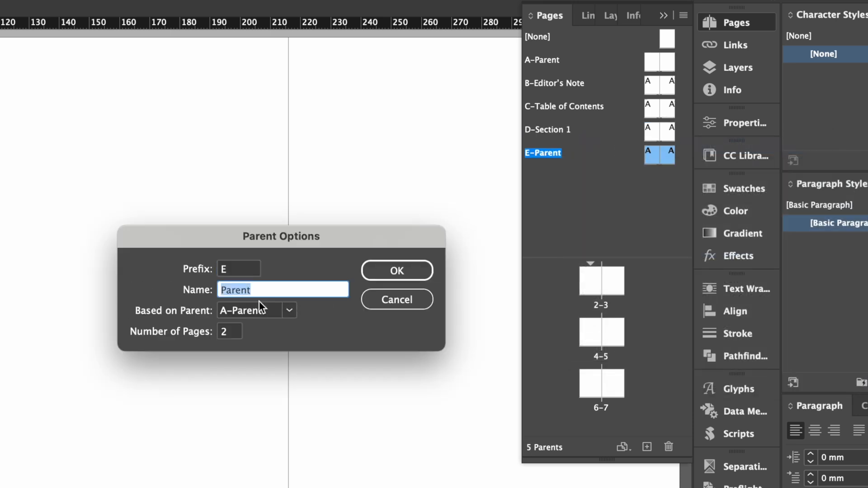
pyautogui.write('Section 2')
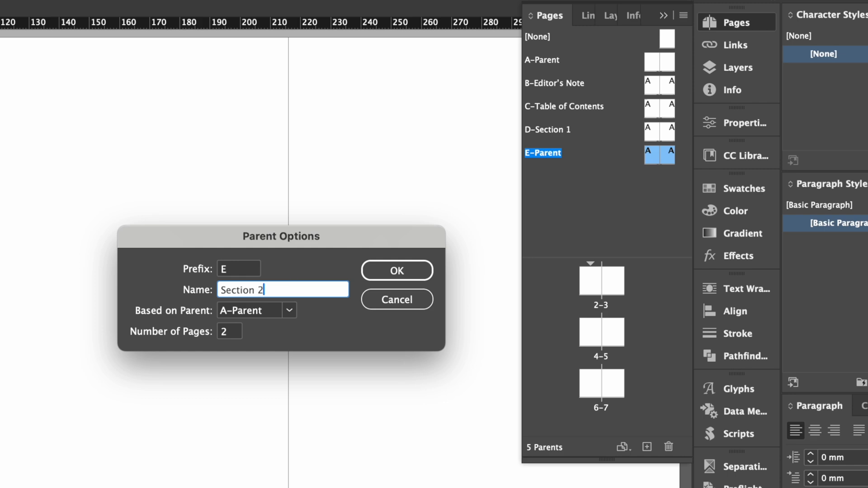
pyautogui.click(397, 270)
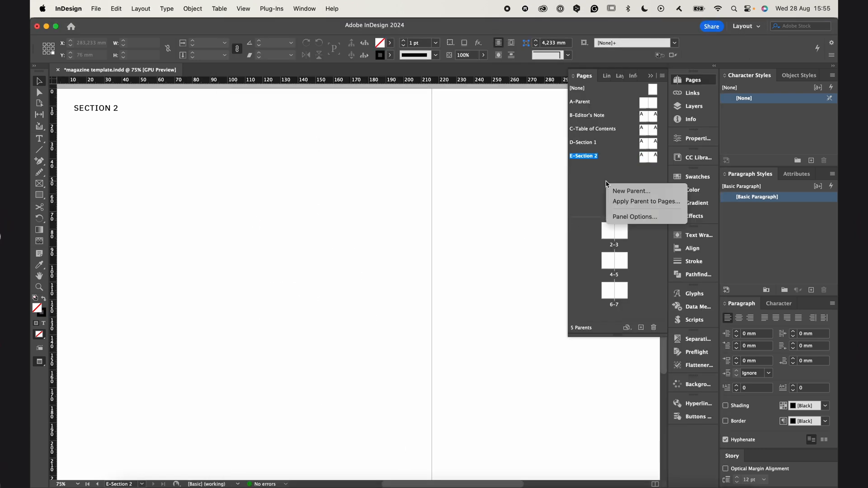
# Create parent F named 'Subsection 1' based on E-Section 2, then start a right-page label.
pyautogui.click(631, 191)
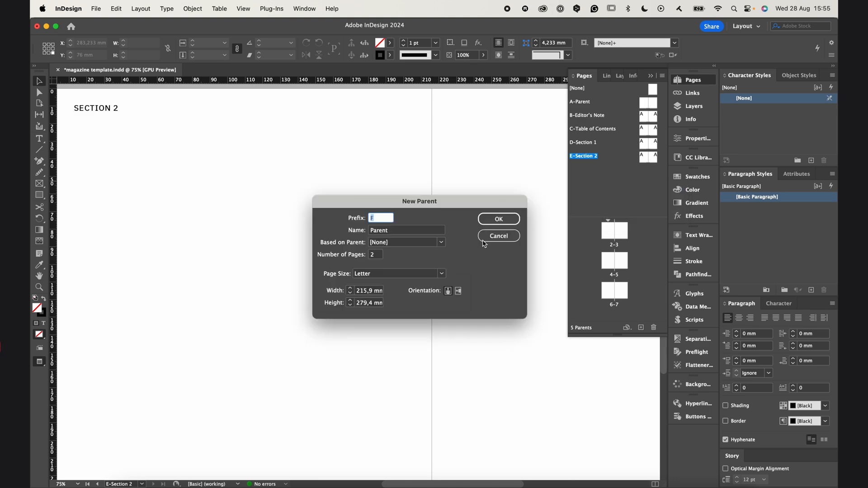
pyautogui.write('Subsection 1')
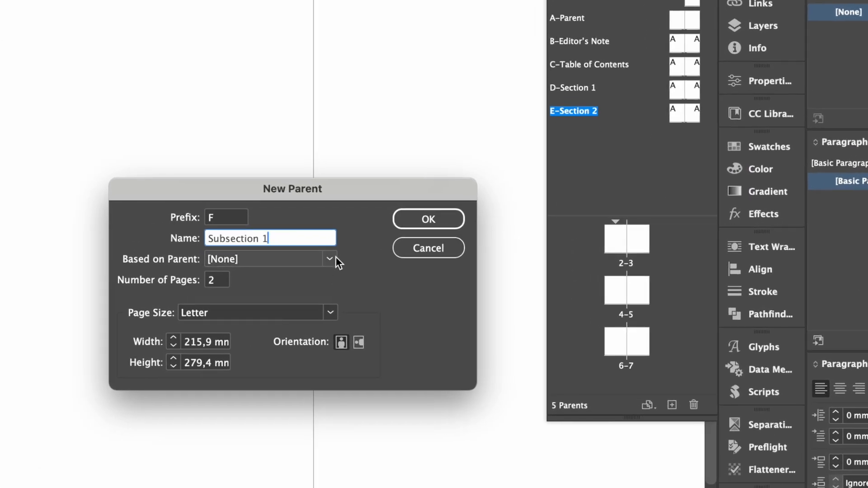
pyautogui.click(330, 258)
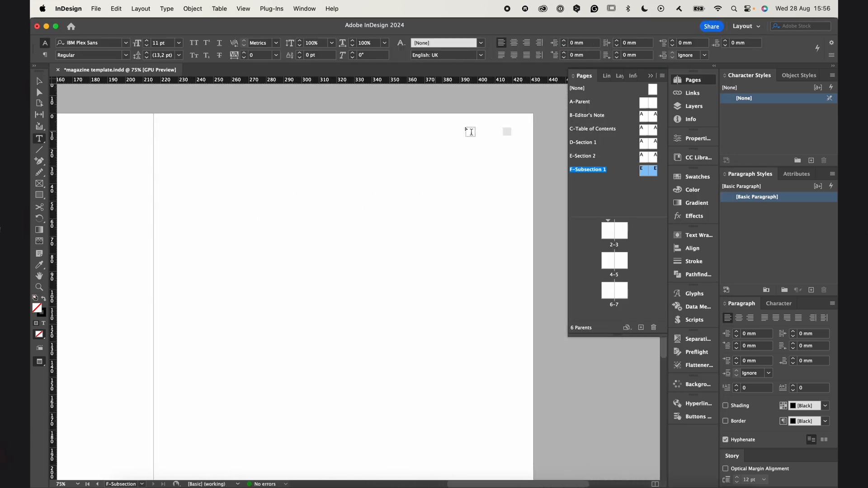
pyautogui.click(472, 132)
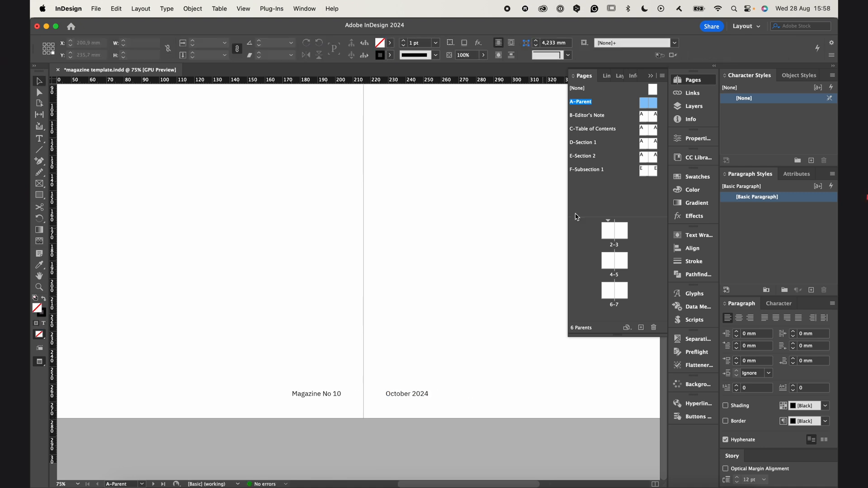
# Open the C-Table of Contents parent to check its heading and October 2024 footer.
pyautogui.click(587, 170)
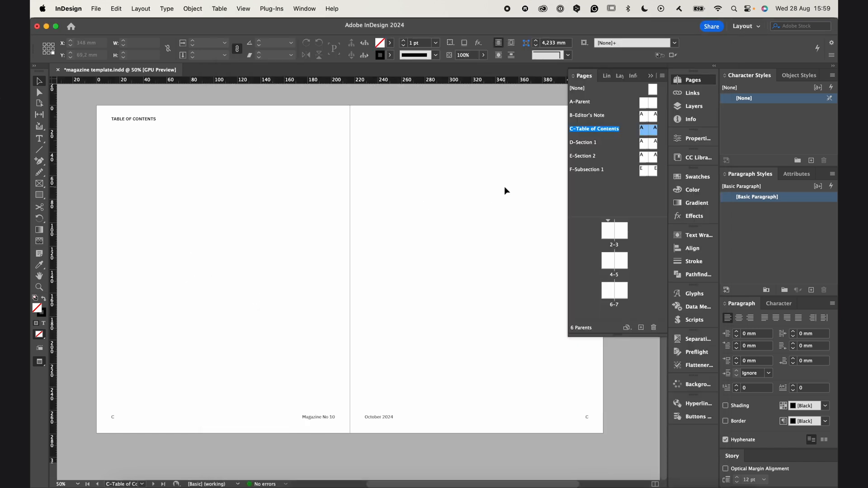
# Duplicate F-Subsection 1 and rename the copy G to 'Subsection 2'.
pyautogui.rightClick(588, 169)
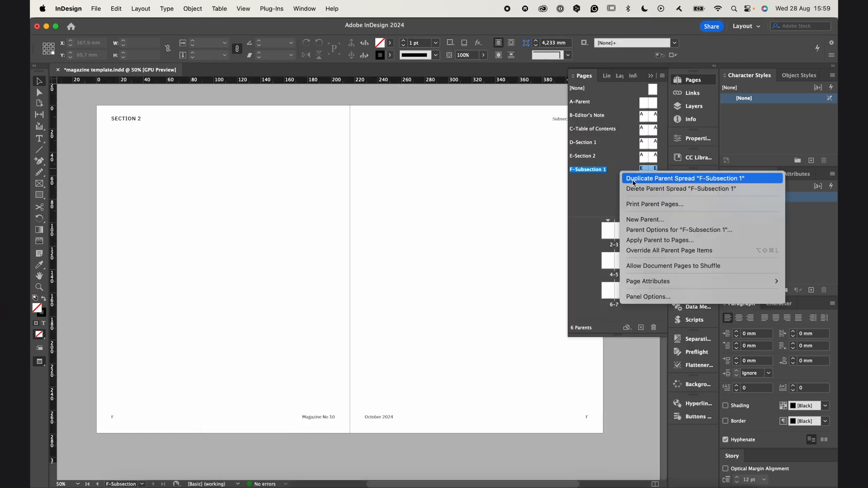
pyautogui.click(685, 178)
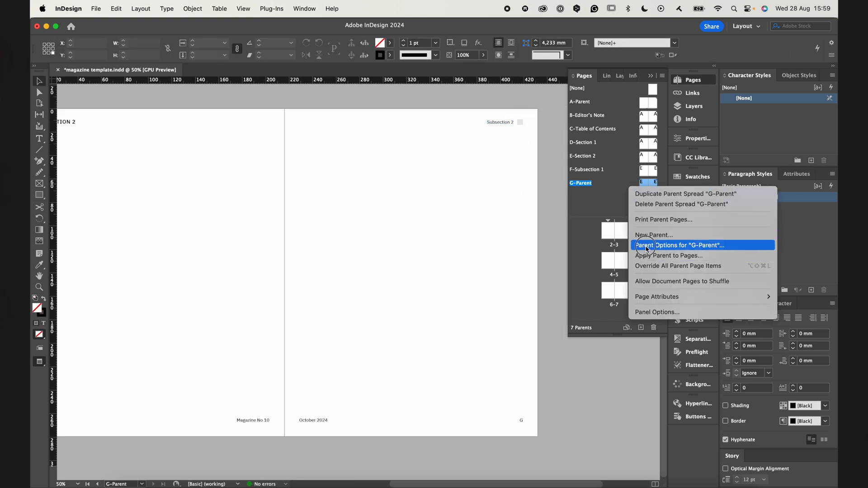
pyautogui.click(678, 245)
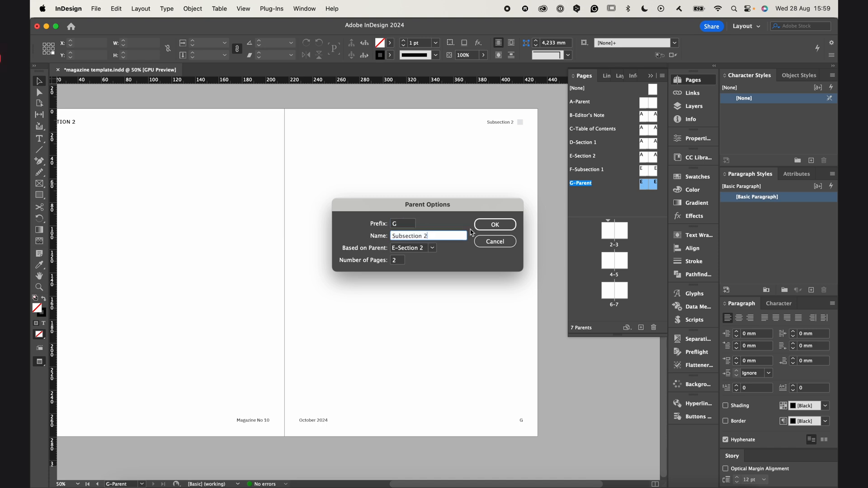
pyautogui.click(495, 224)
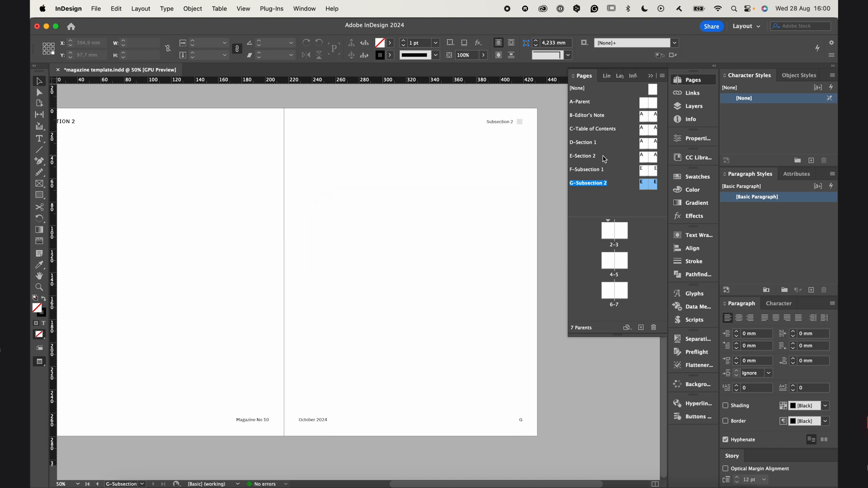
# Duplicate E-Section 2 as parent H and open its Parent Options for renaming.
pyautogui.rightClick(583, 156)
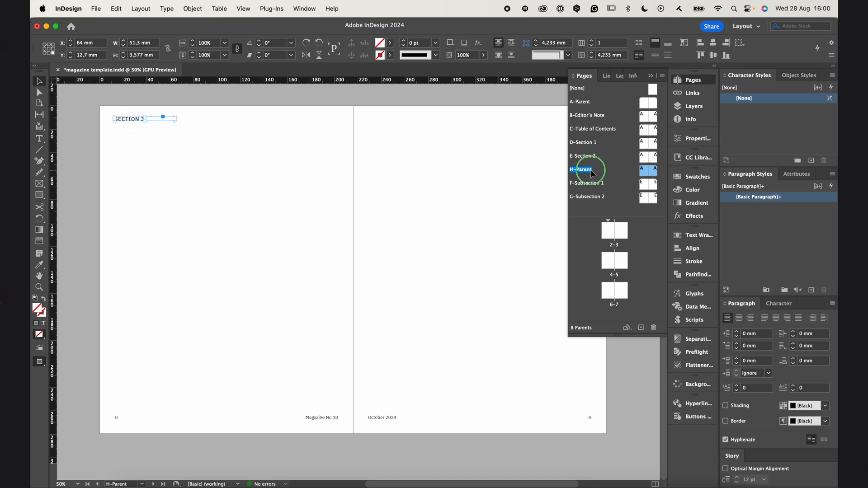
pyautogui.doubleClick(580, 169)
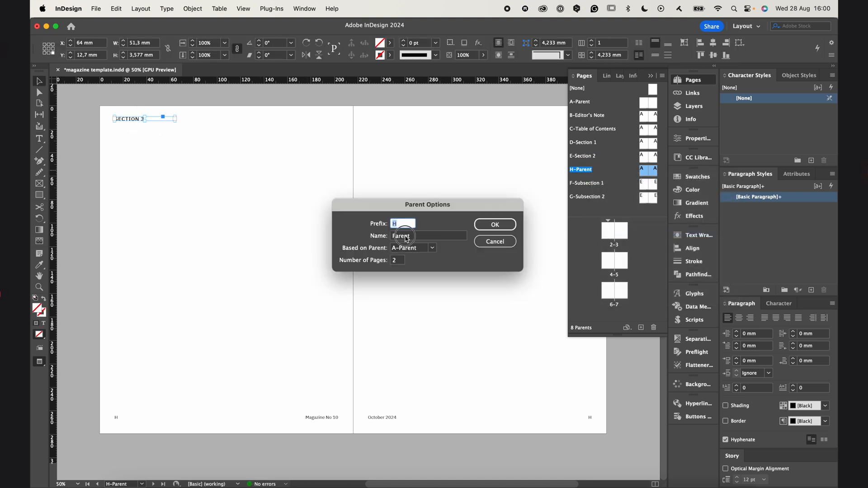
pyautogui.click(495, 225)
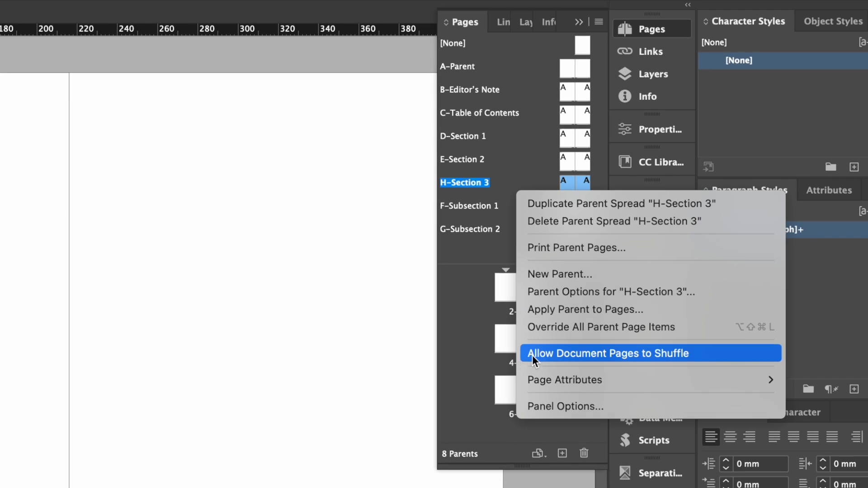
pyautogui.moveTo(688, 360)
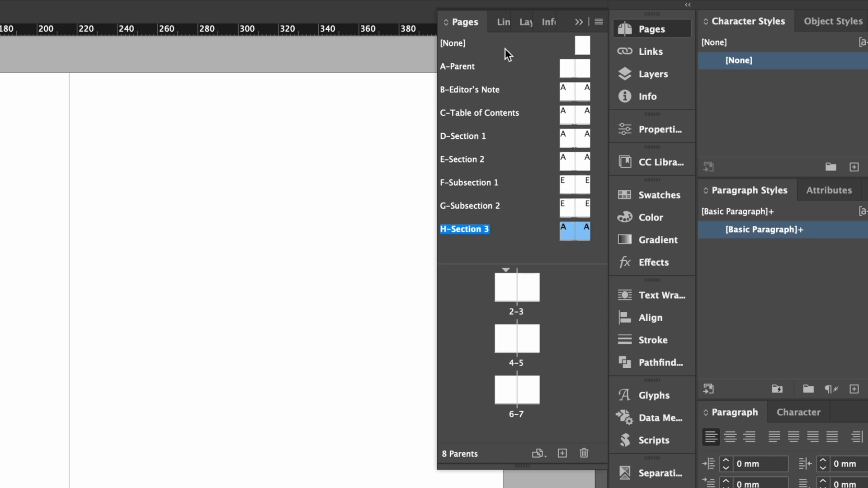
# Apply the B-Editor's Note parent to the spread for pages 2–3.
pyautogui.click(527, 287)
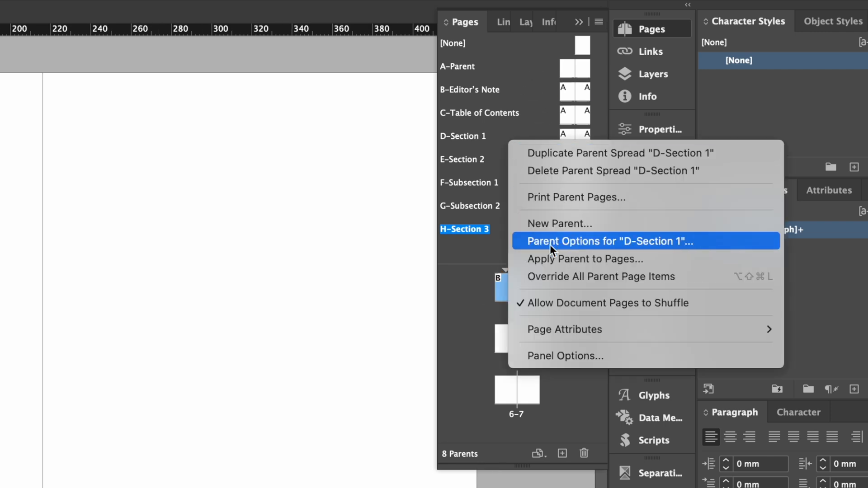
# Apply the D-Section 1 parent to pages 4-7 via Apply Parent to Pages.
pyautogui.click(584, 259)
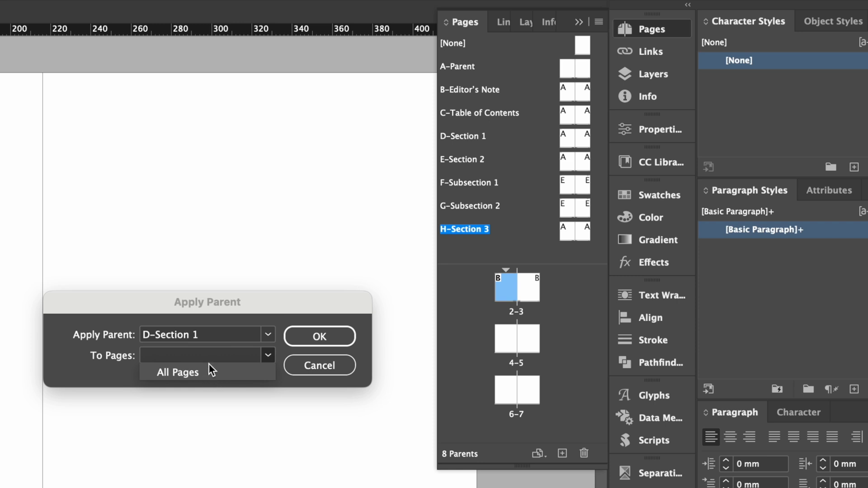
pyautogui.click(204, 355)
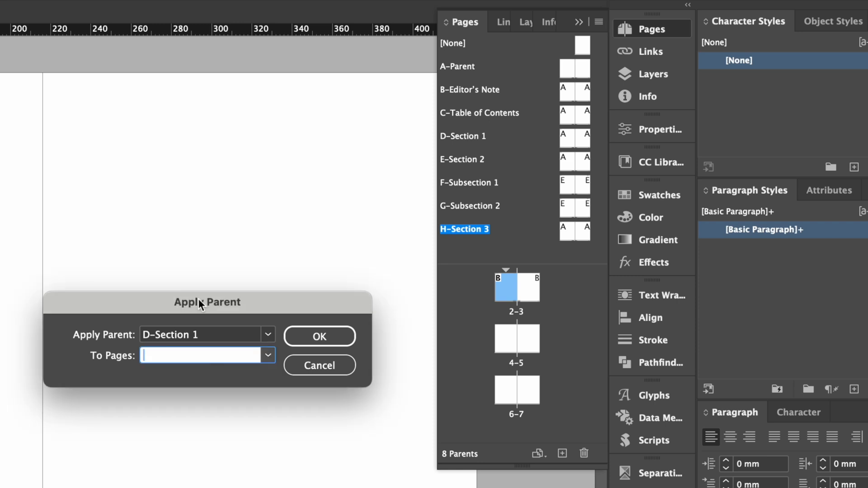
pyautogui.write('4-7')
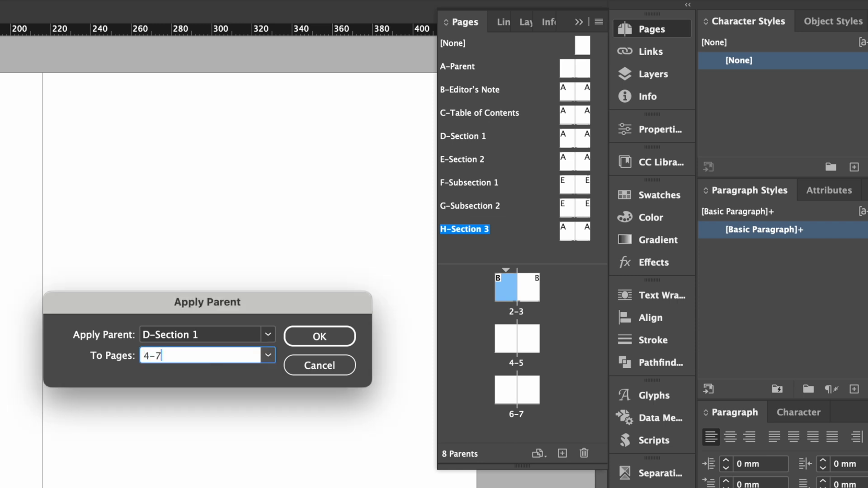
pyautogui.click(319, 336)
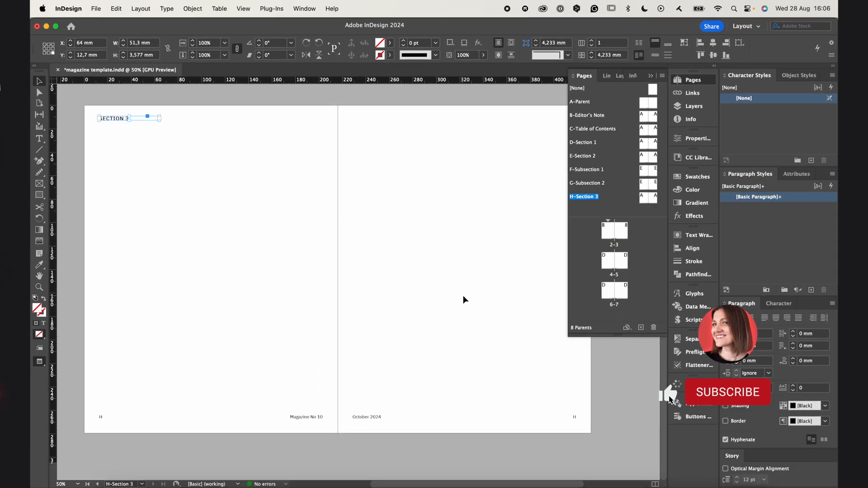
pyautogui.click(729, 393)
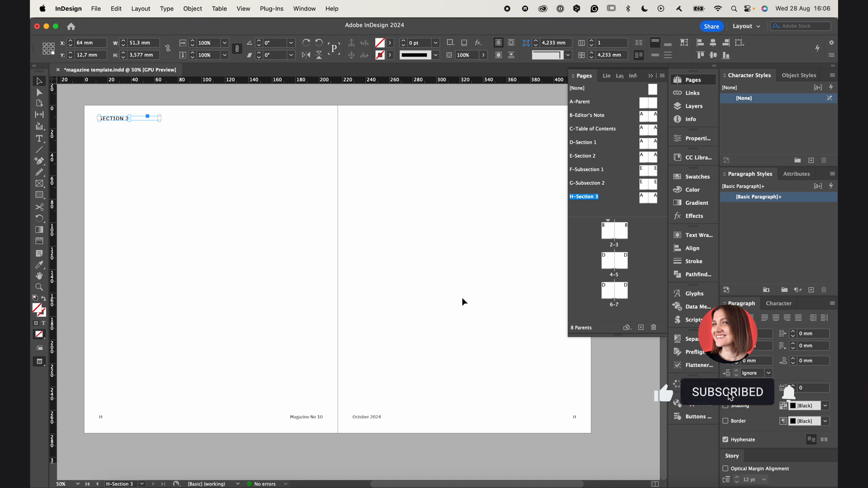